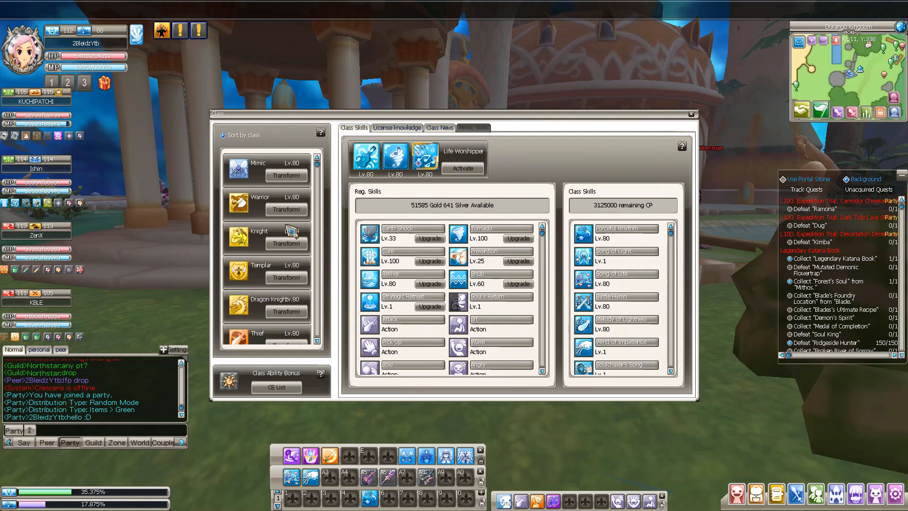
Step: Transform into the Cleric class as Adjudicator and scroll through its level-111 class skills
left_click(462, 169)
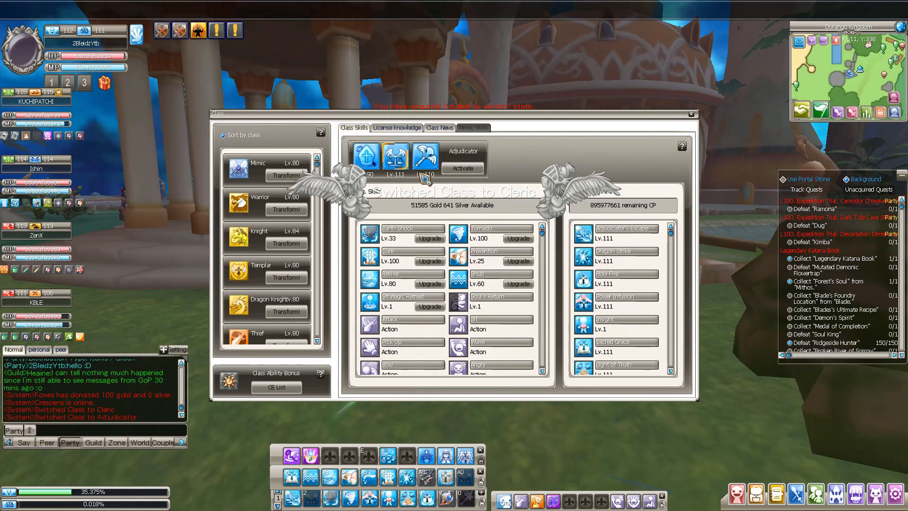
left_click(462, 169)
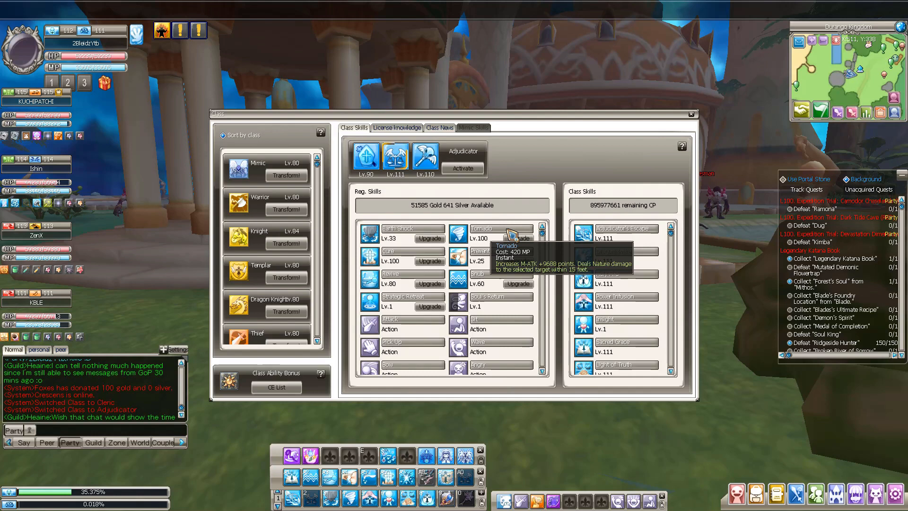
mouse_move(489, 277)
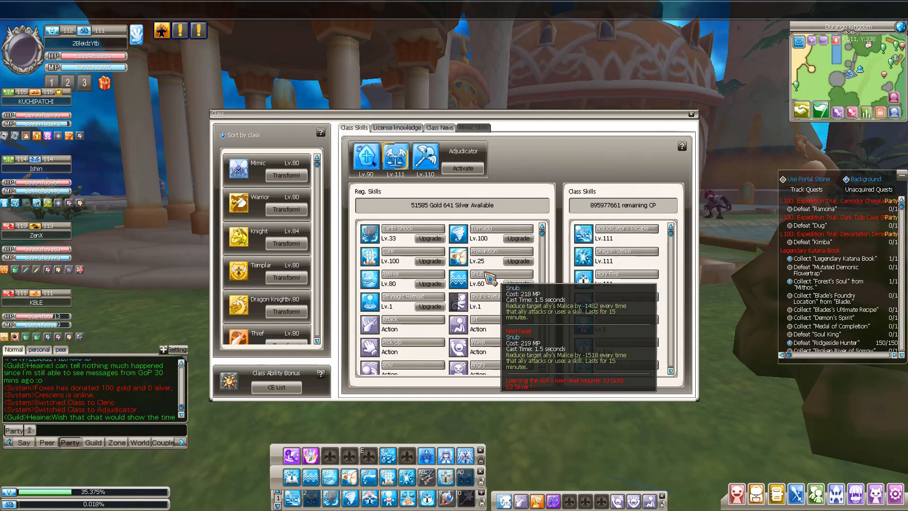
scroll("down", 3)
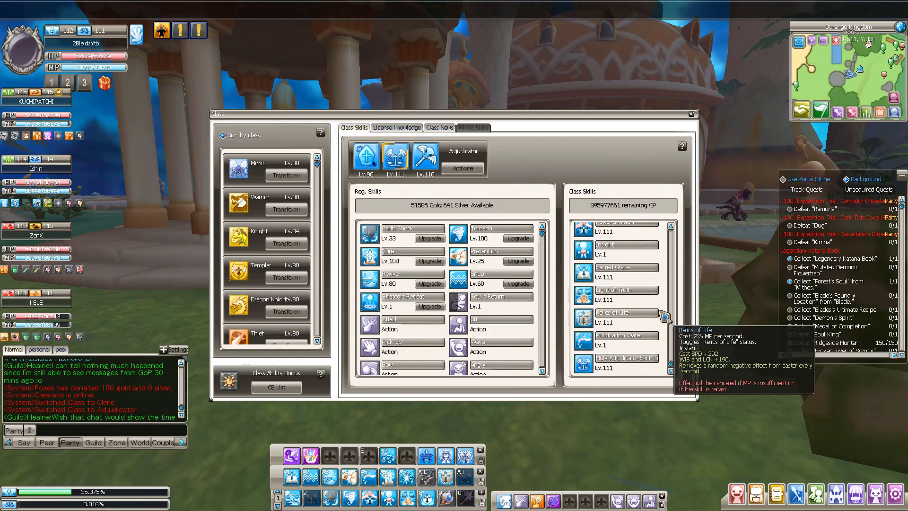
mouse_move(625, 338)
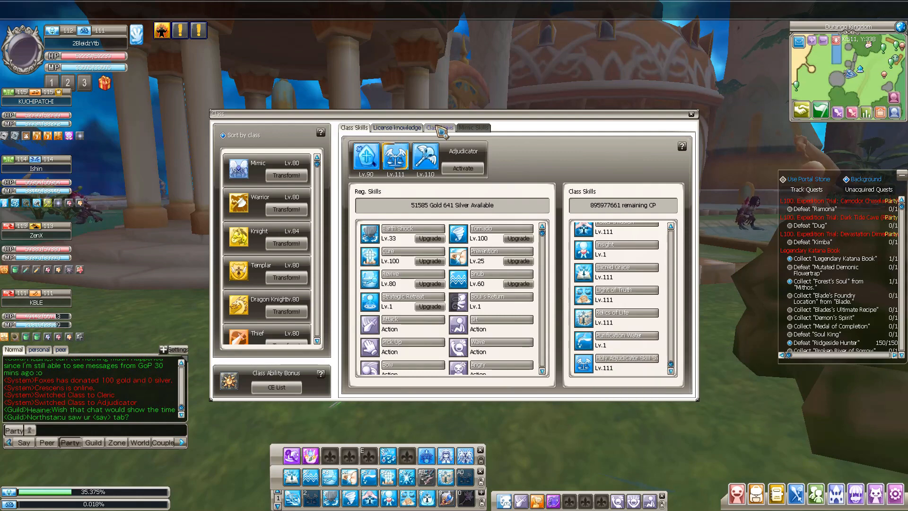
Step: Show the Adjudicator's License Knowledge talent tree with its certificates
left_click(438, 128)
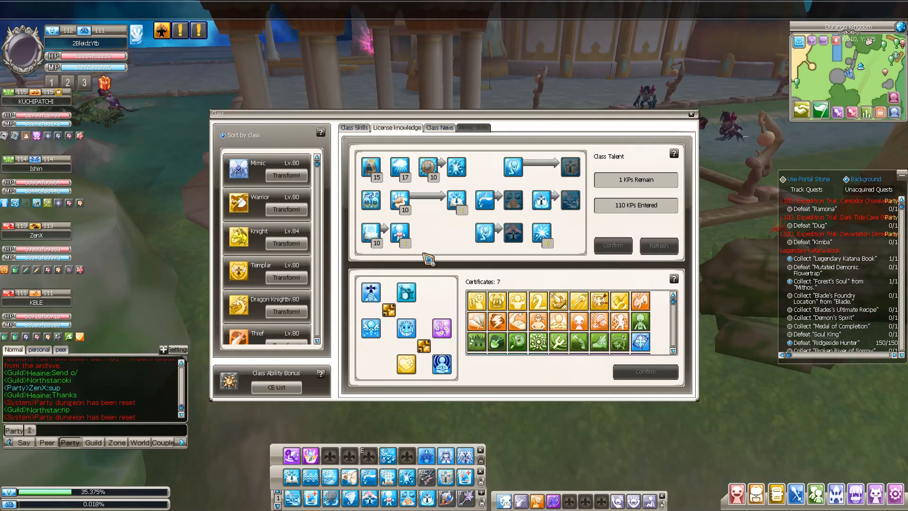
mouse_move(397, 233)
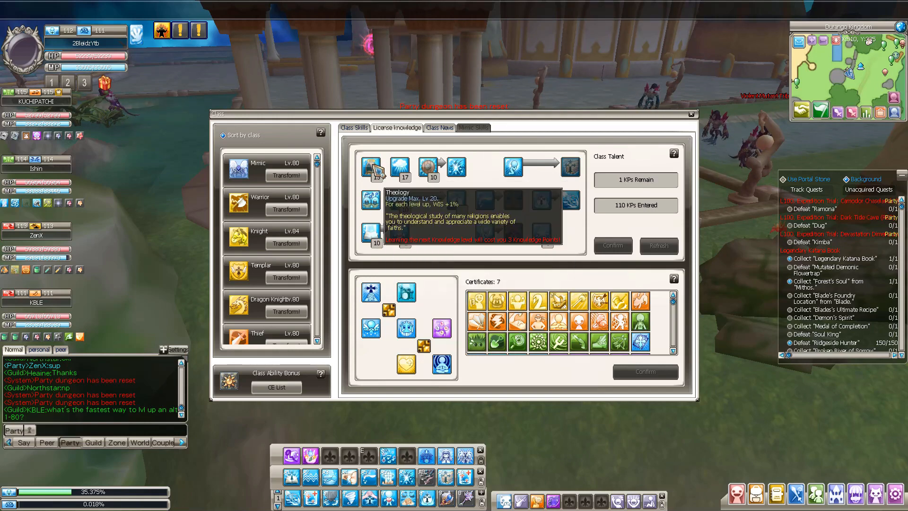
mouse_move(375, 237)
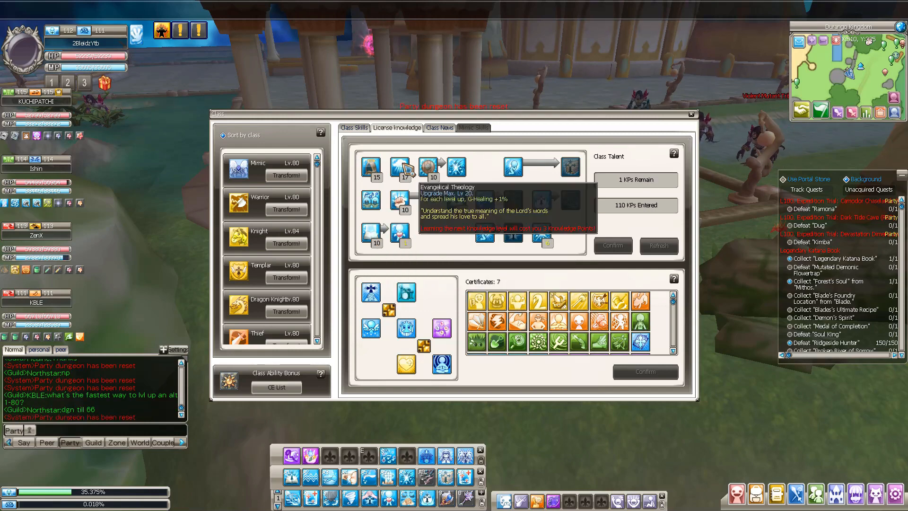
mouse_move(429, 169)
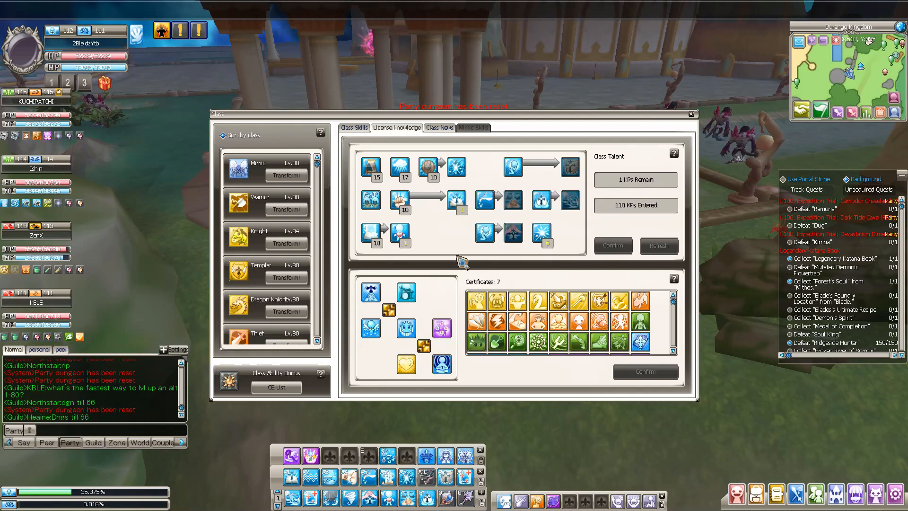
mouse_move(456, 202)
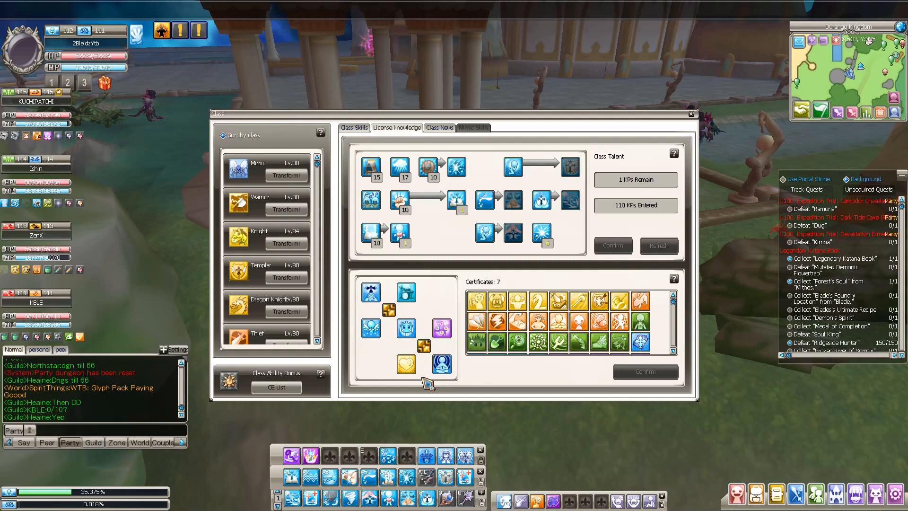
mouse_move(424, 347)
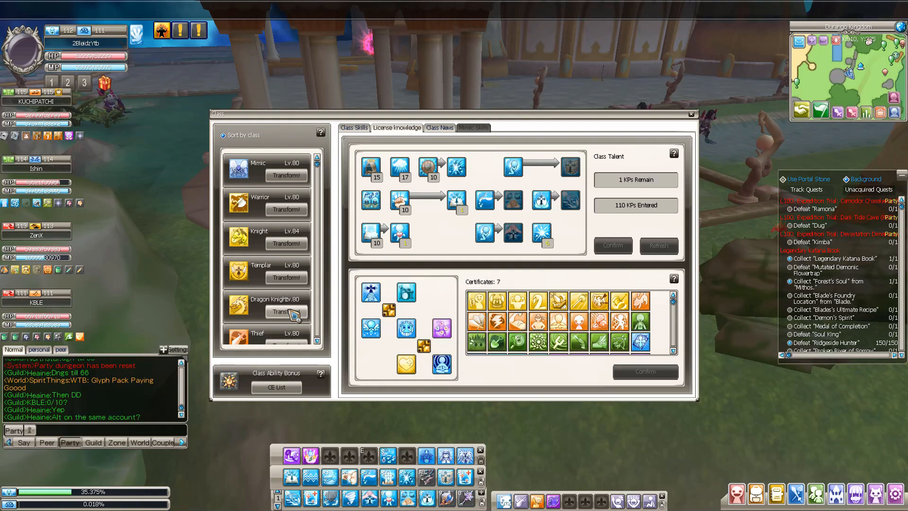
Step: Transform into the Shaman class as Totem Master to list its level-111 class skills
scroll("down", 3)
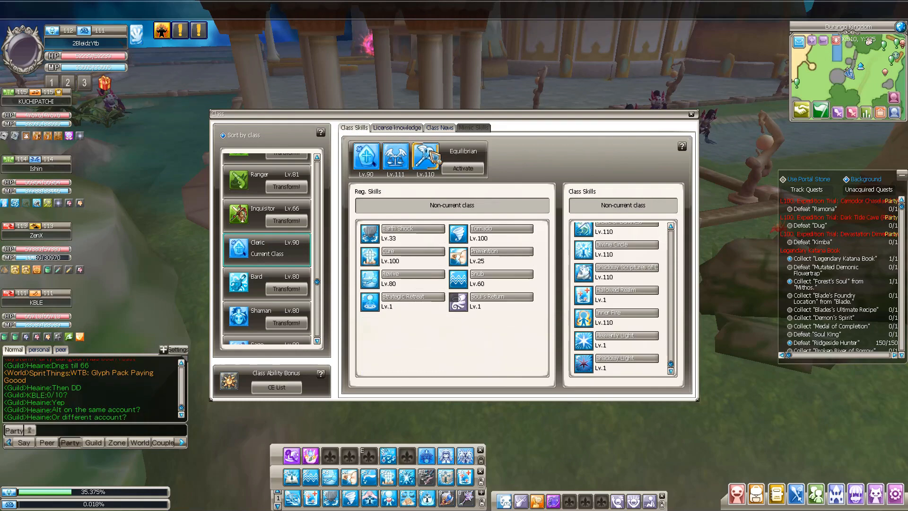
left_click(267, 316)
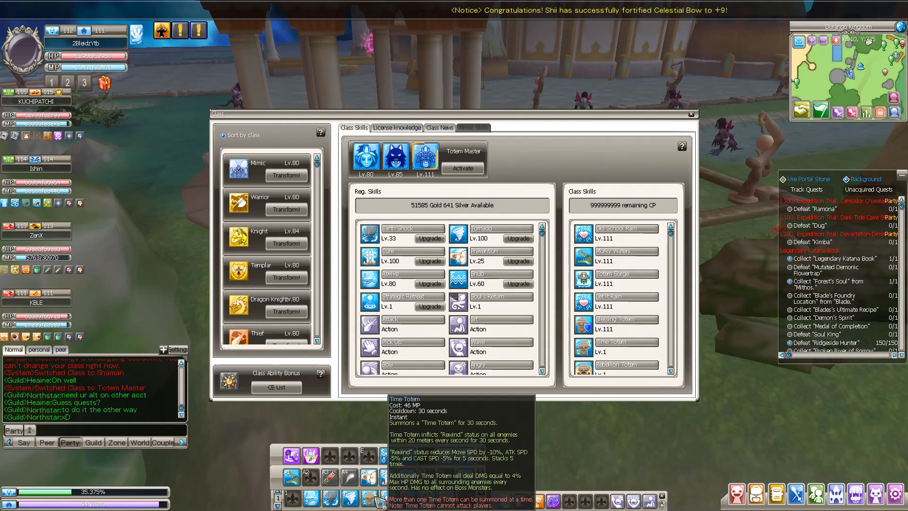
Step: Show the Totem Master's License Knowledge talent tree with 111 KPs entered
left_click(396, 128)
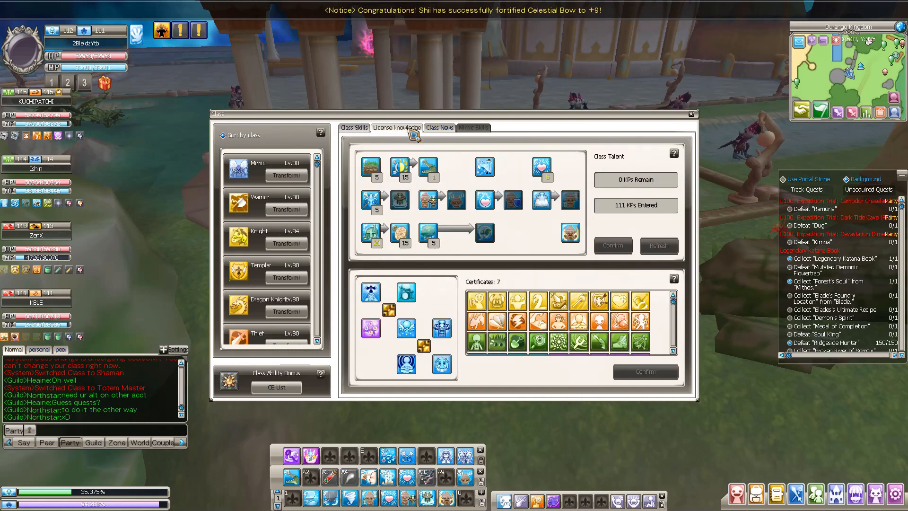
mouse_move(411, 252)
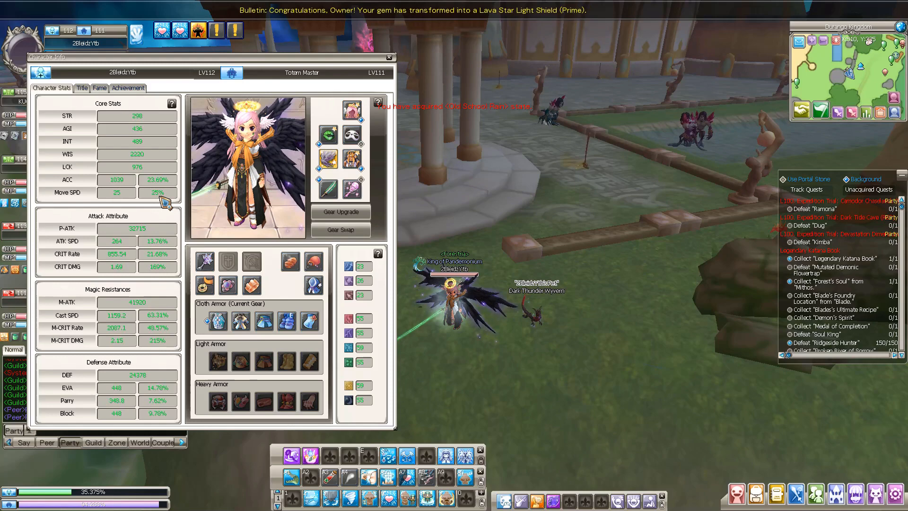
Step: Close the Character Info window and return to the Totem Master's class skills list
left_click(389, 57)
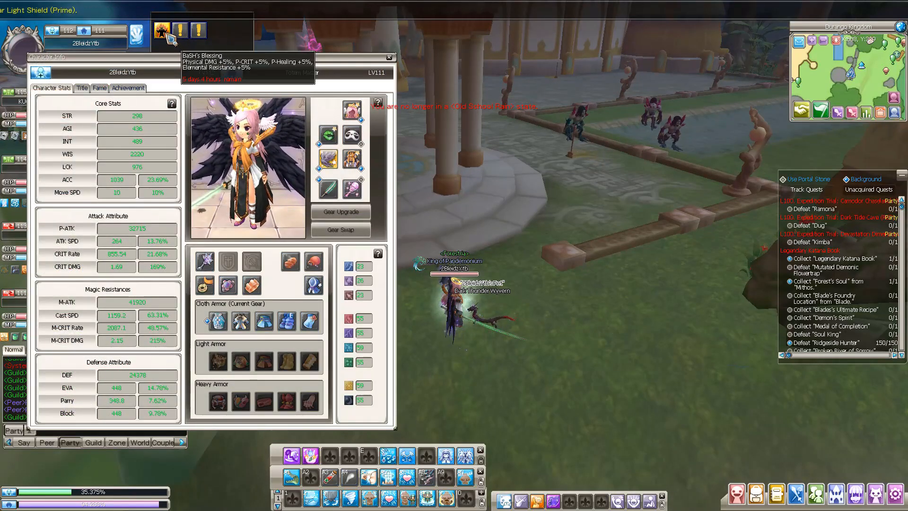
left_click(391, 56)
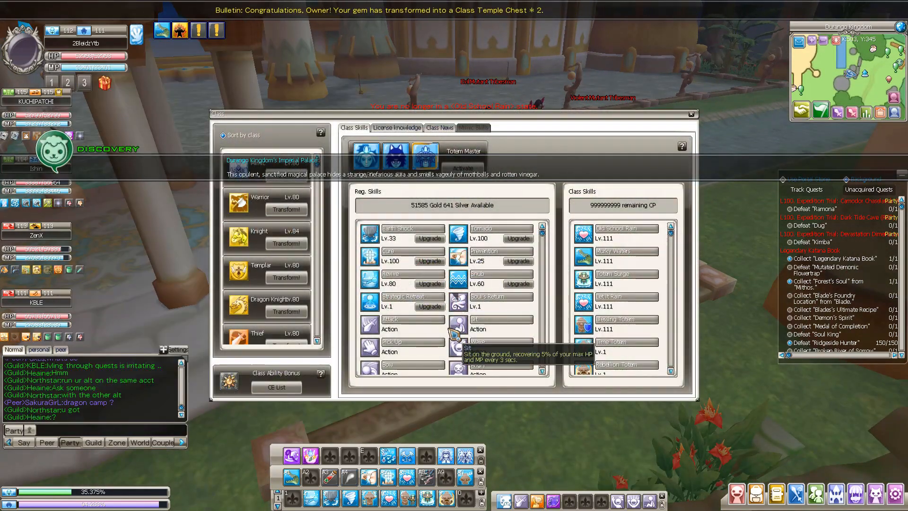
Step: Activate Holy Sage as the current Cleric class so its skills are listed
left_click(396, 127)
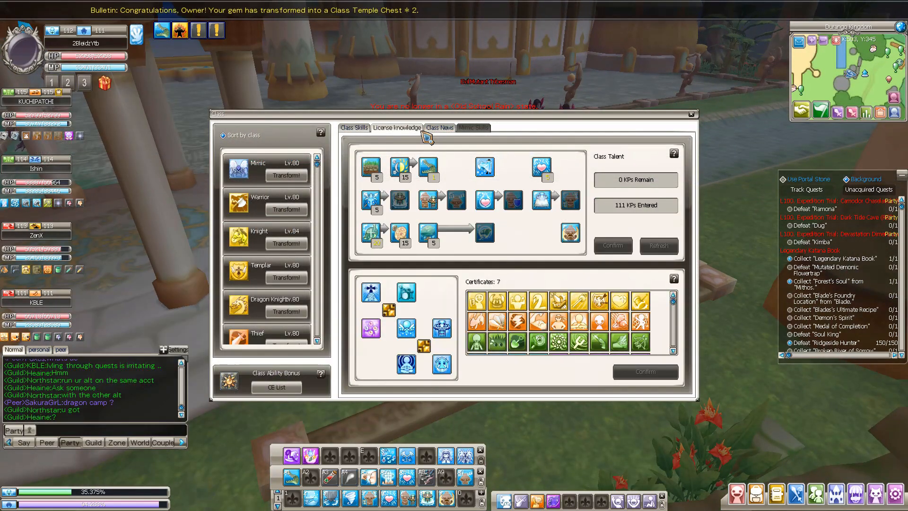
mouse_move(424, 346)
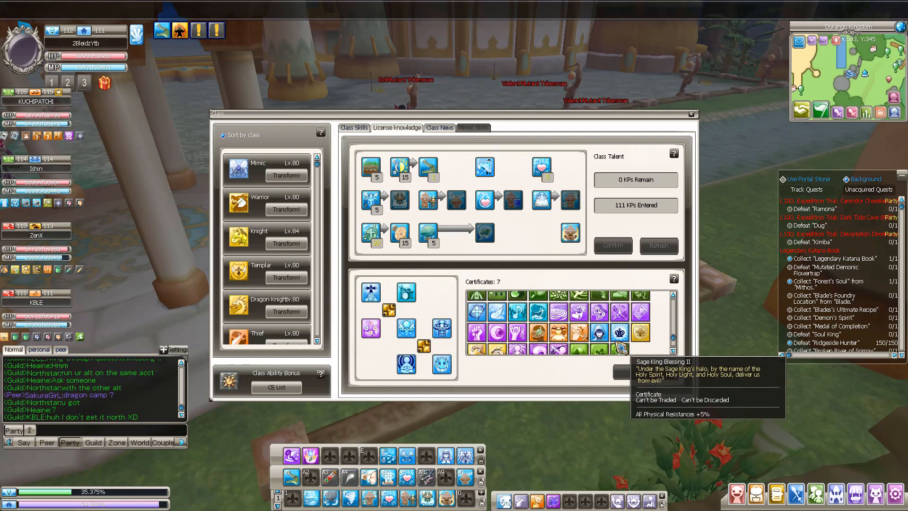
mouse_move(624, 347)
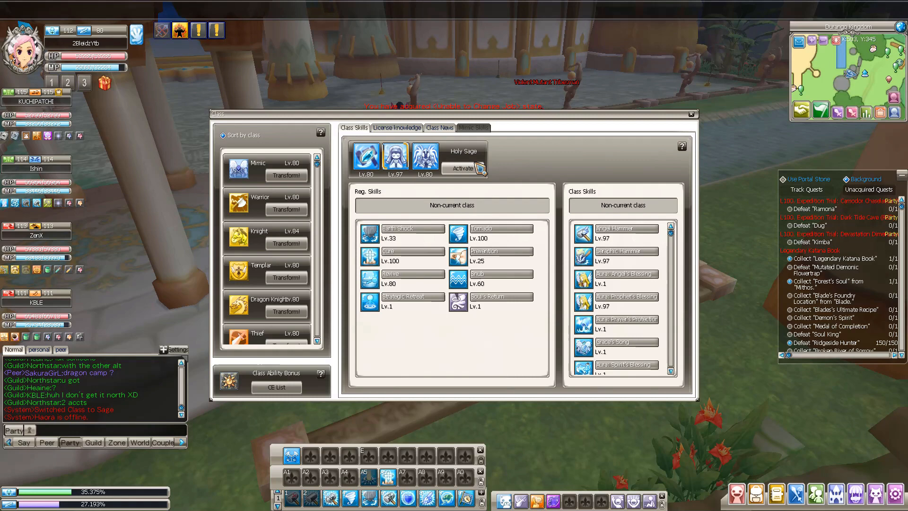
left_click(461, 168)
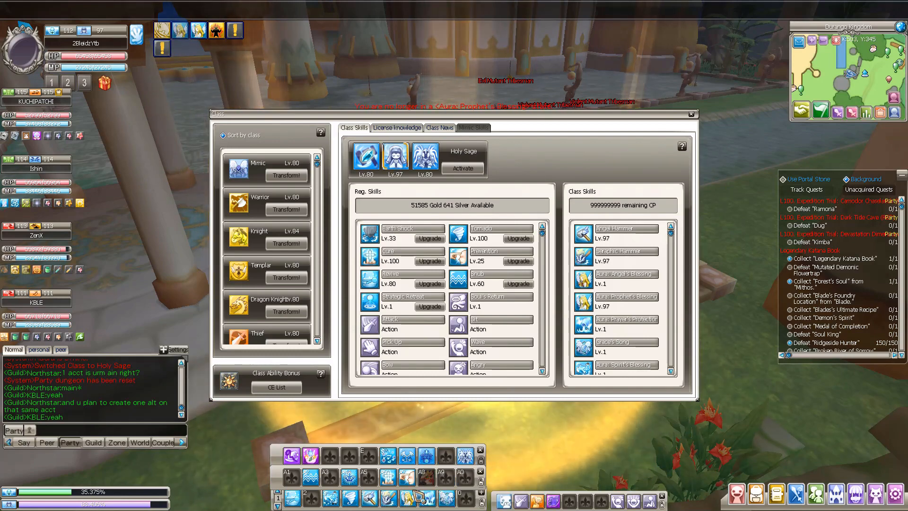
mouse_move(411, 498)
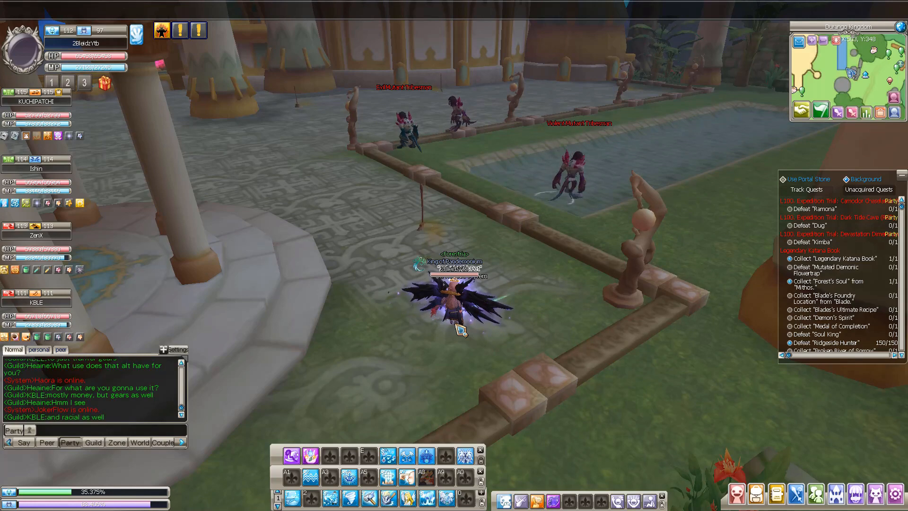
mouse_move(349, 482)
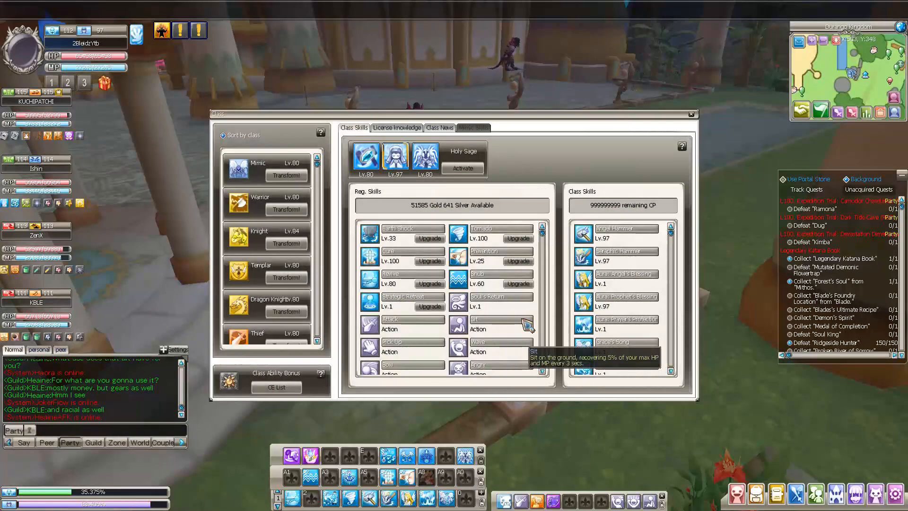
Step: Show the Holy Sage's License Knowledge talents, briefly returning to Class Skills in between
left_click(424, 155)
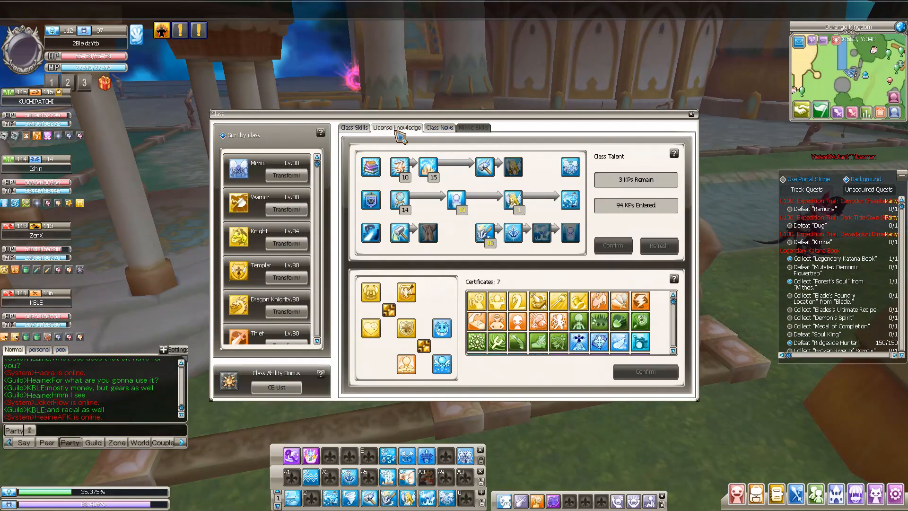
mouse_move(387, 310)
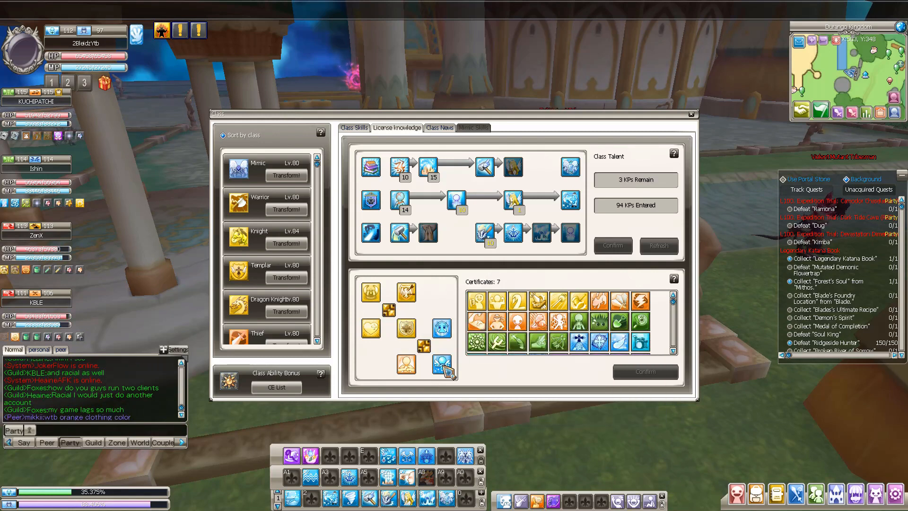
left_click(690, 114)
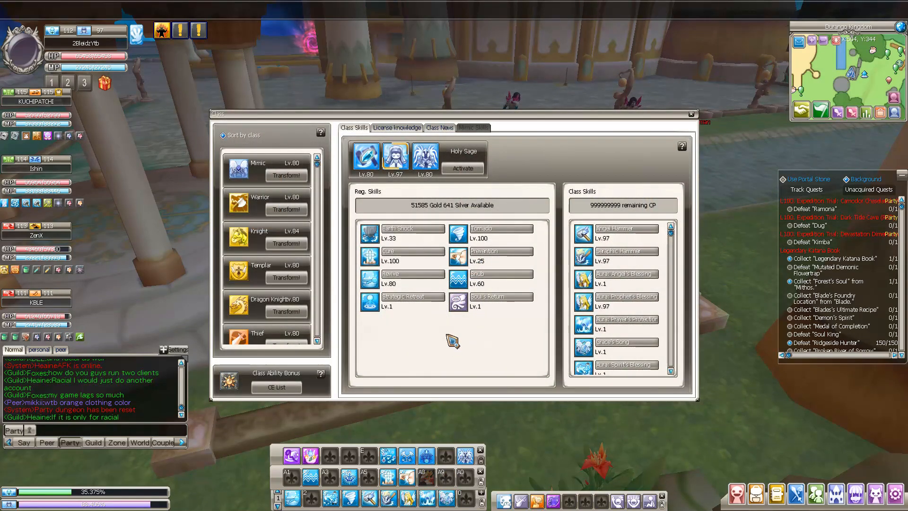
left_click(396, 128)
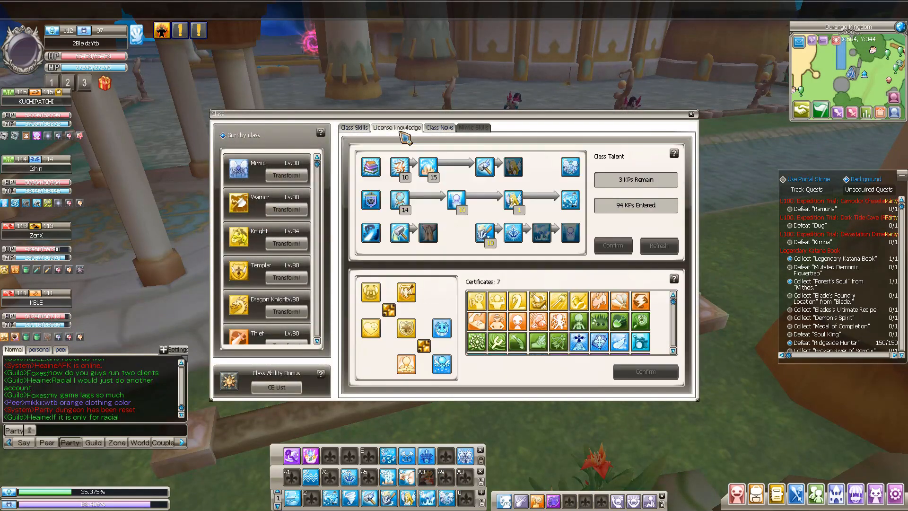
mouse_move(442, 330)
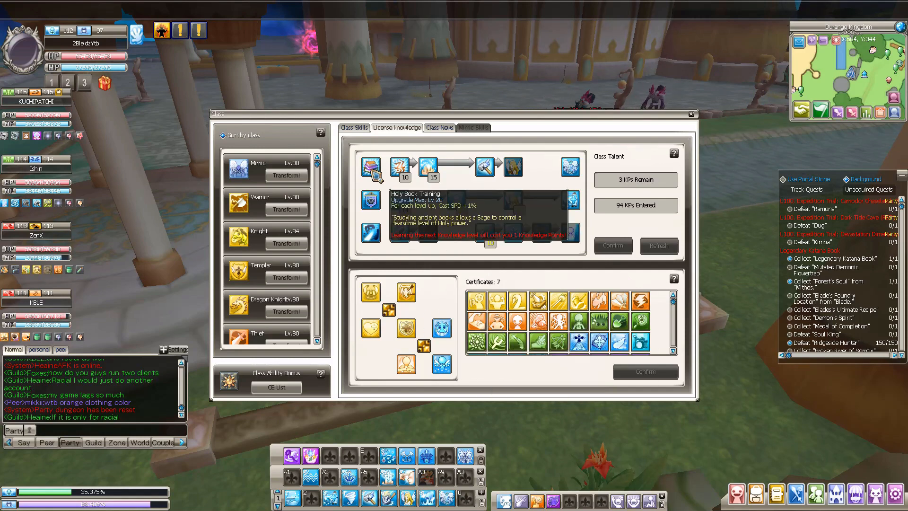
left_click(690, 114)
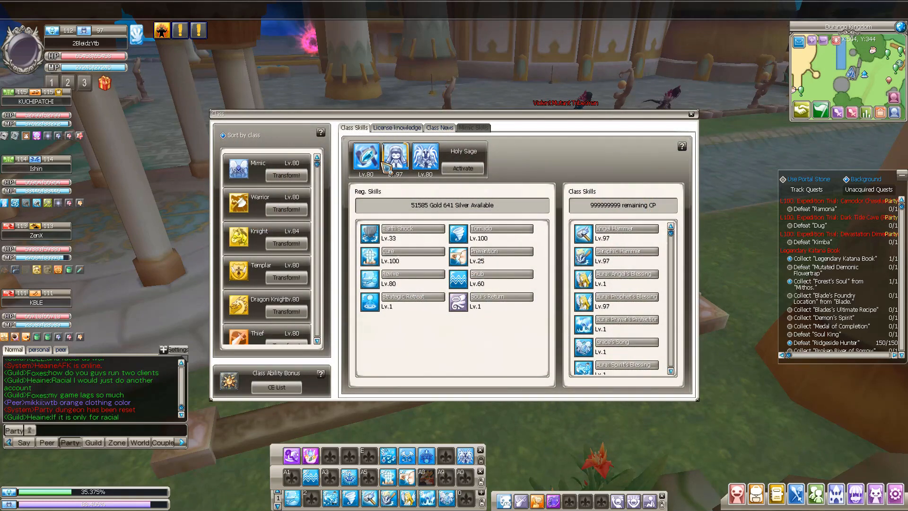
left_click(396, 127)
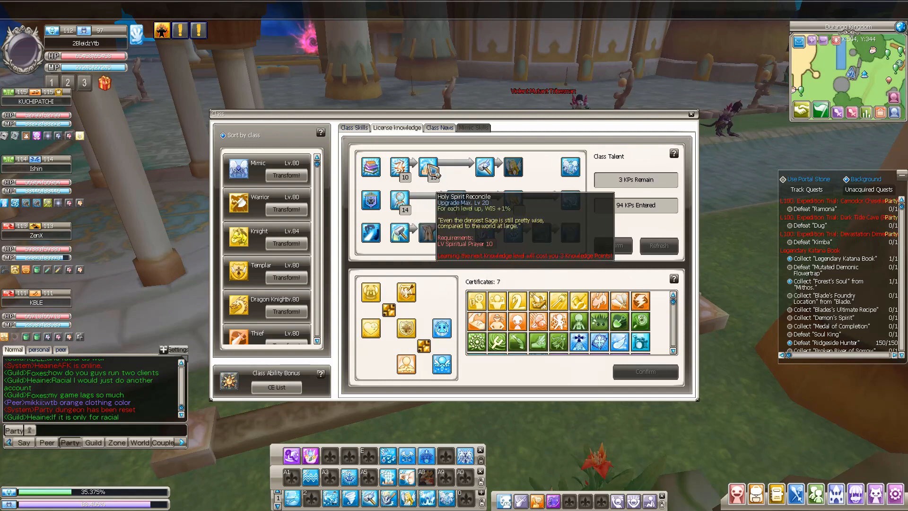
mouse_move(455, 200)
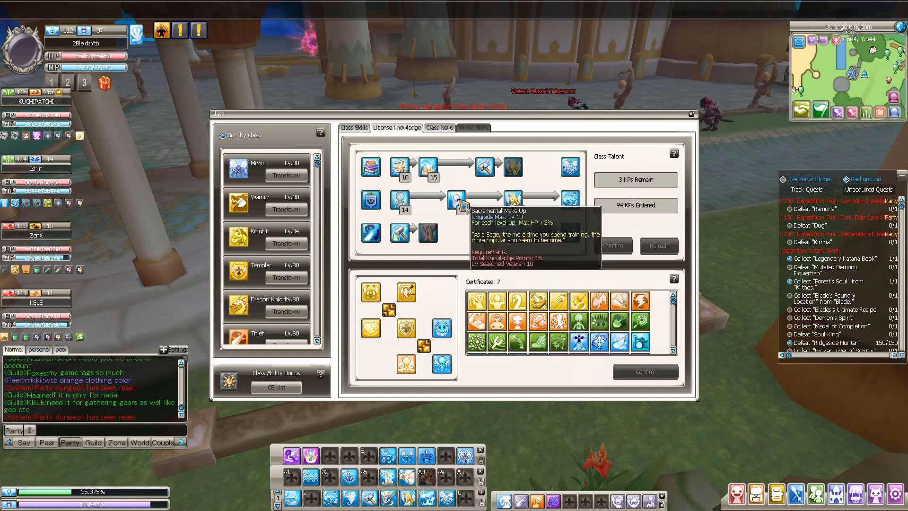
mouse_move(496, 166)
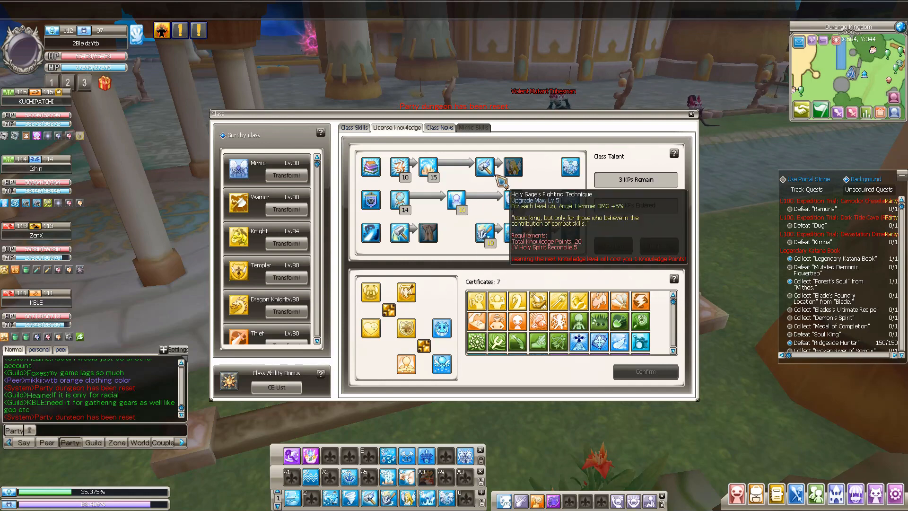
left_click(511, 166)
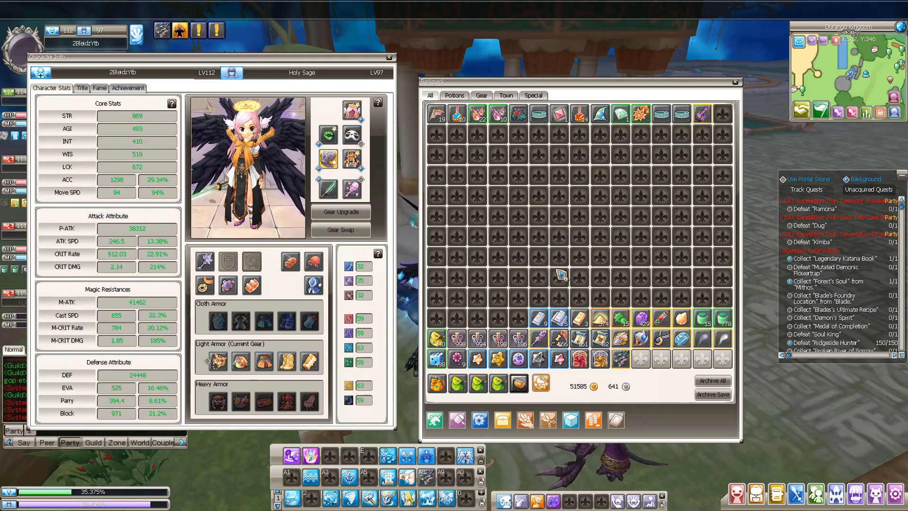
mouse_move(499, 359)
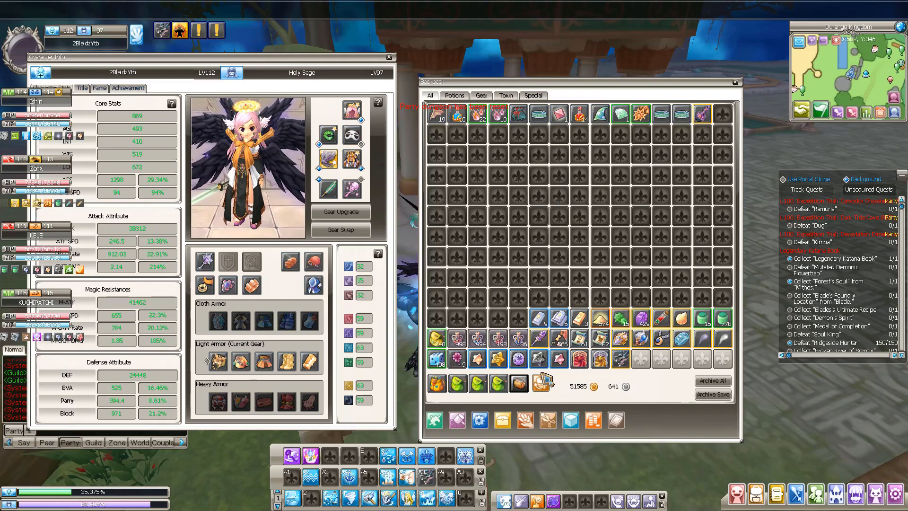
left_click(390, 56)
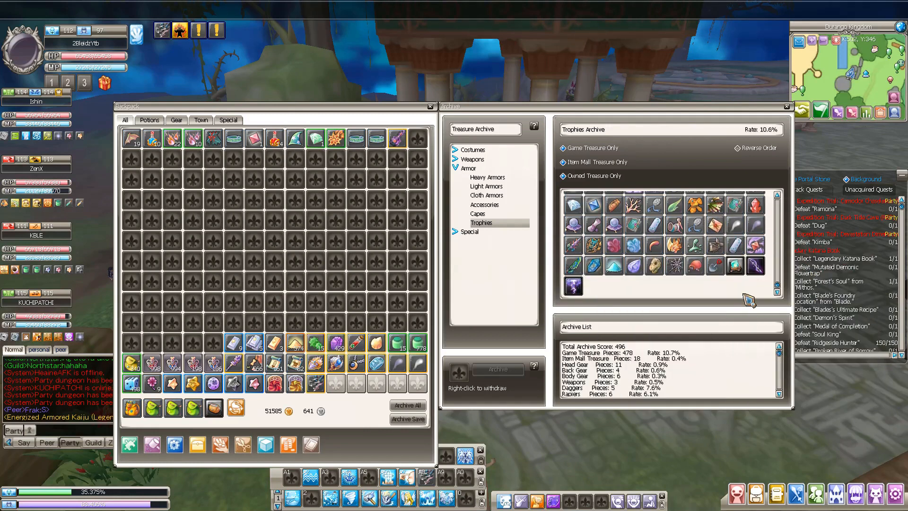
mouse_move(696, 248)
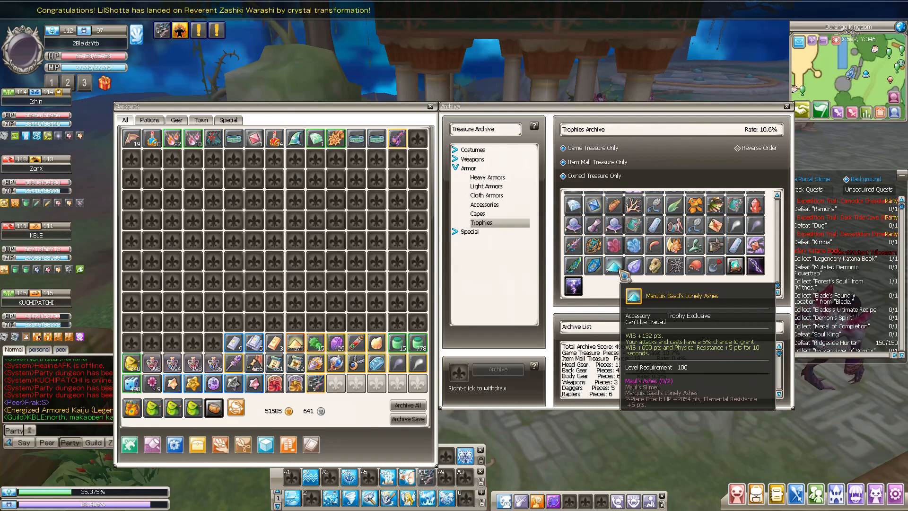
mouse_move(671, 282)
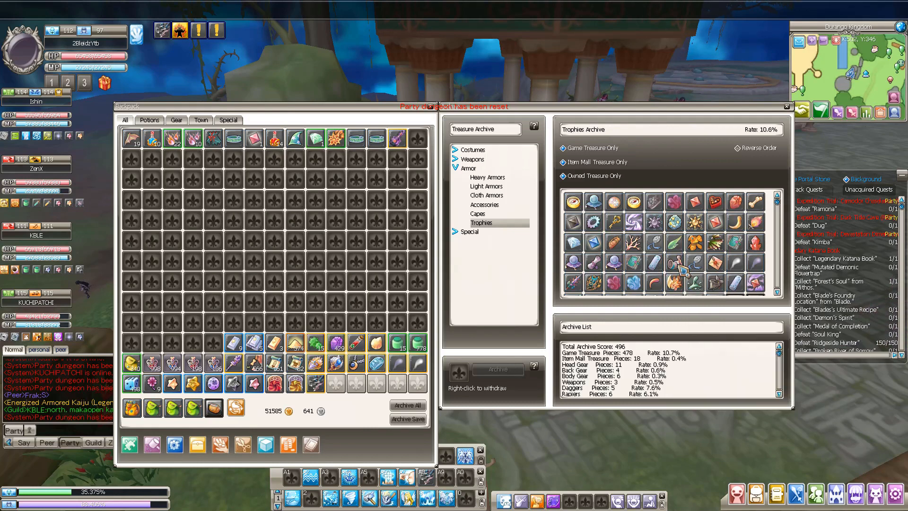
Step: Select Armor > Accessories in the Treasure Archive to view the archived rings
left_click(484, 204)
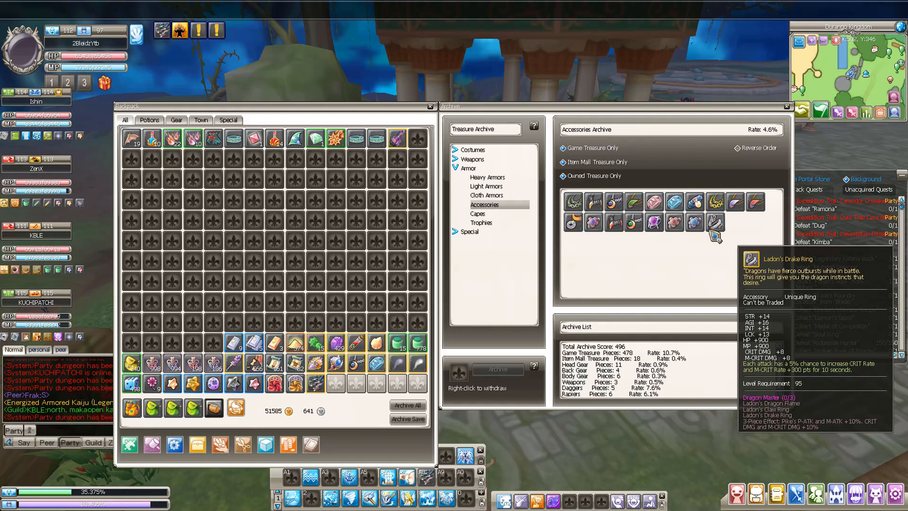
mouse_move(594, 223)
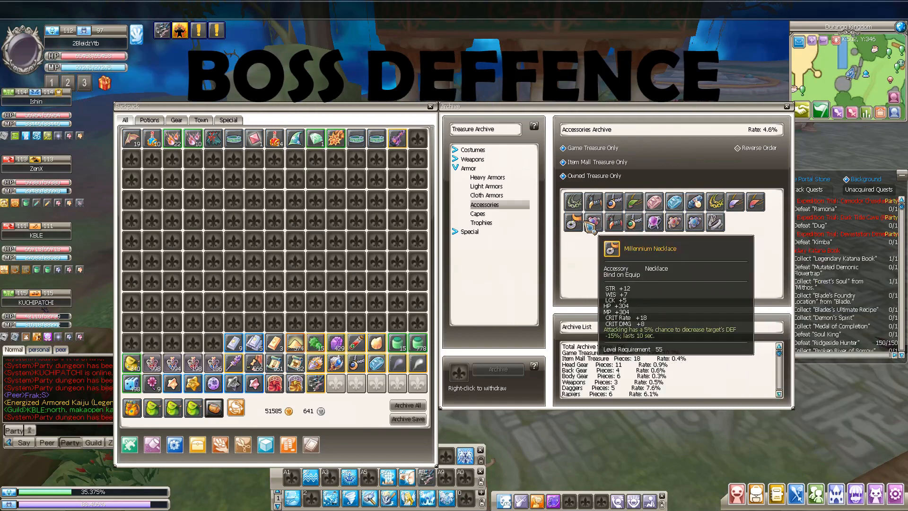